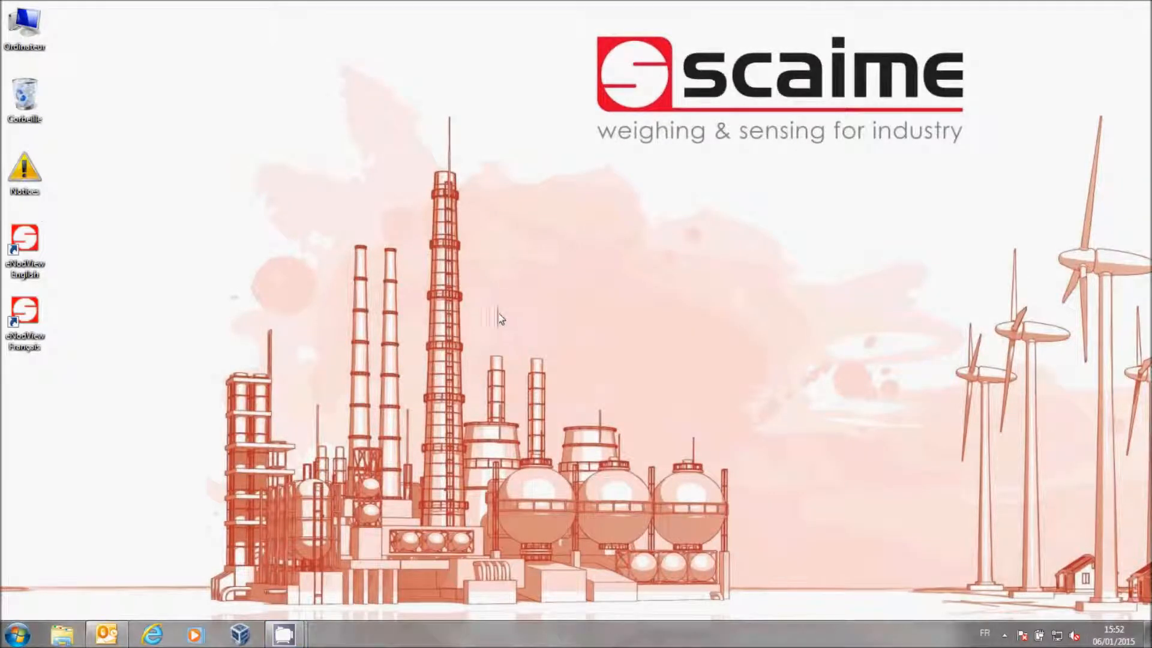
Launch the English eNodView from its desktop shortcut to reach the functioning-mode prompt
click(24, 242)
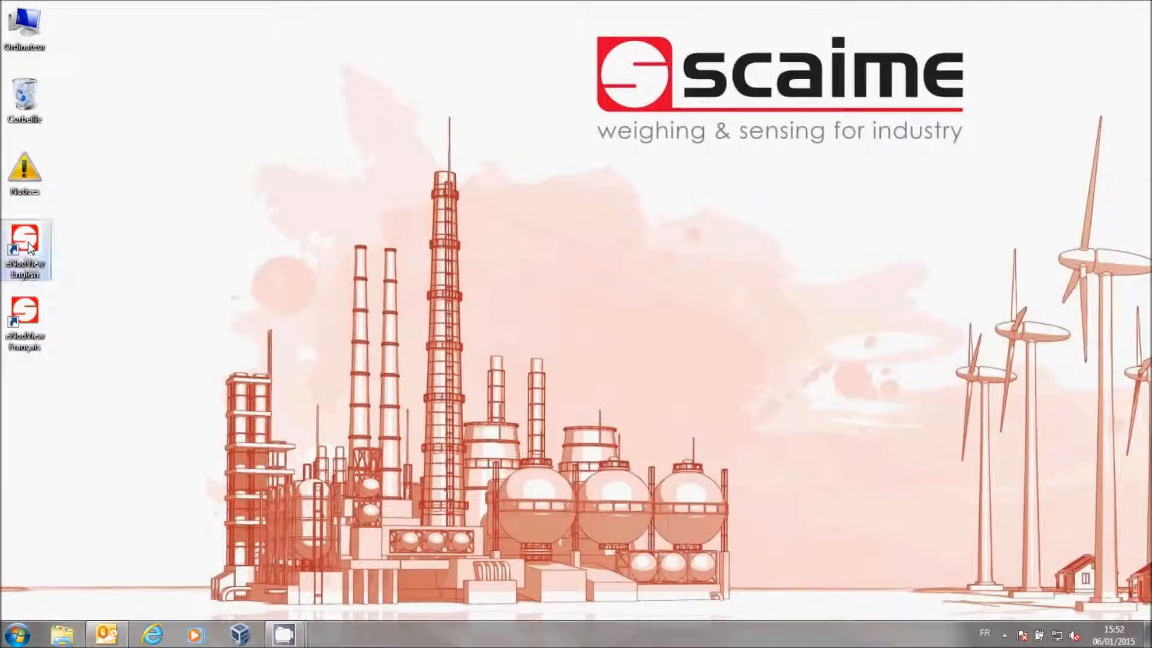
double_click(24, 246)
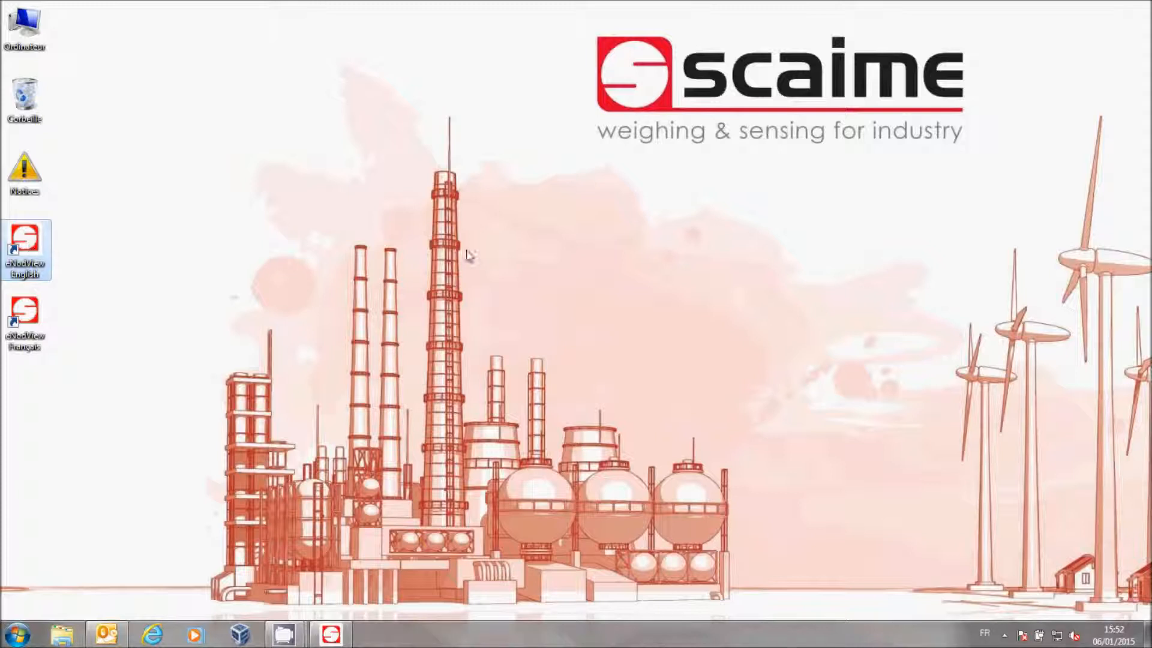
double_click(24, 250)
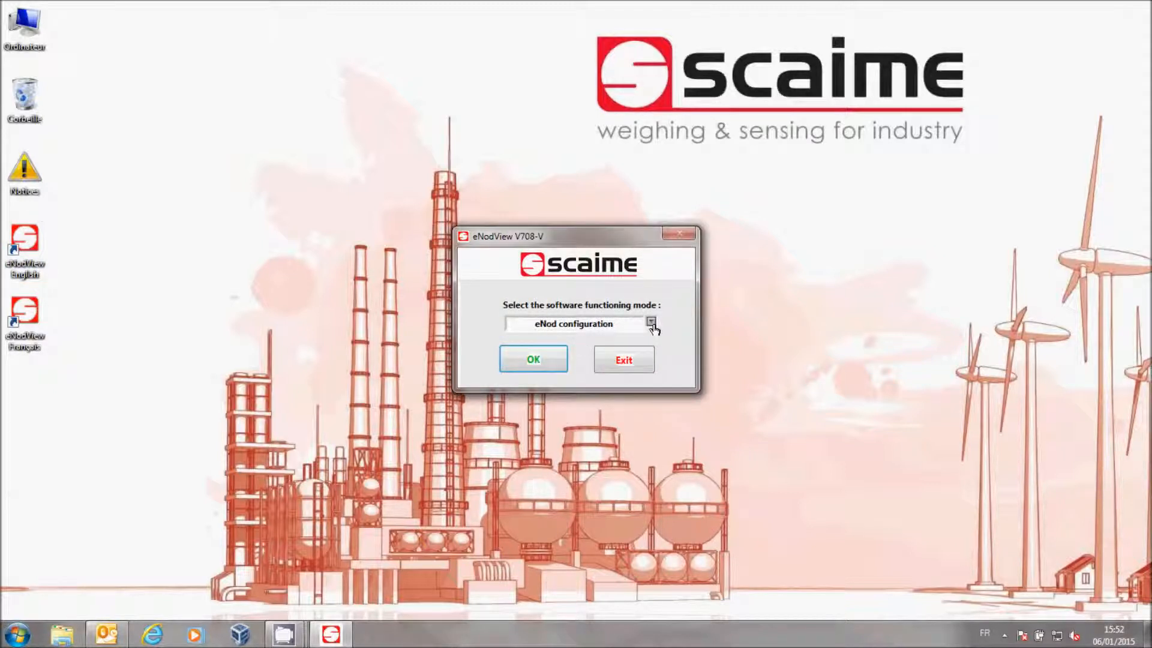
Choose eNod configuration mode and connect to the eNod3-C on COM5 at 9600 baud
click(533, 360)
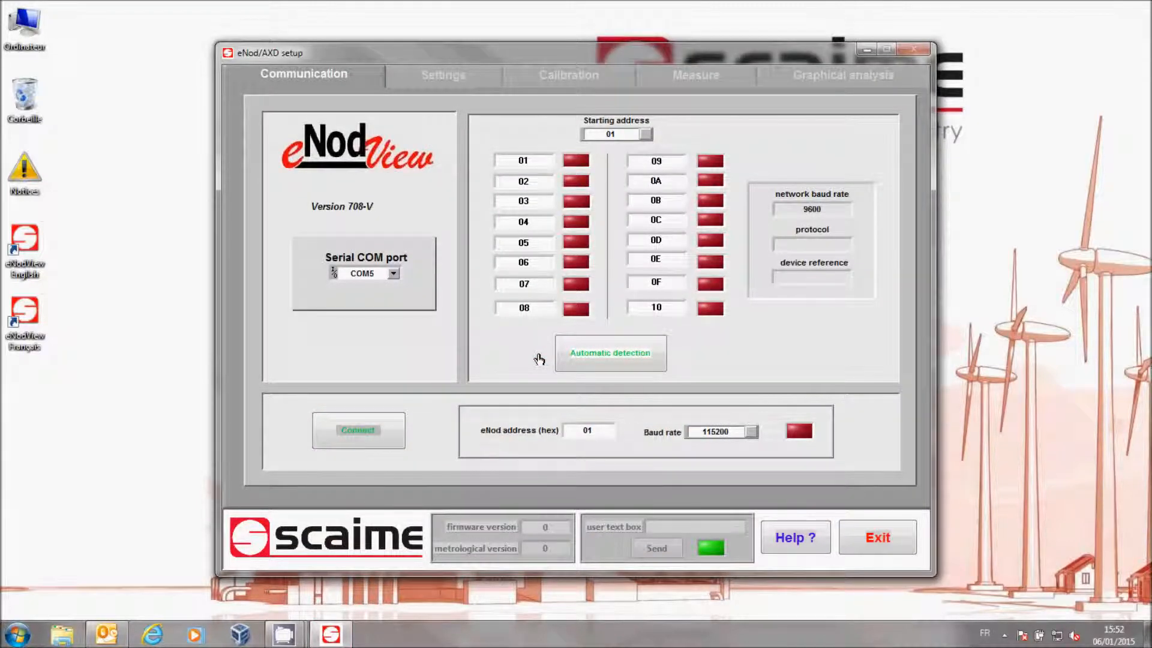
mouse_move(467, 236)
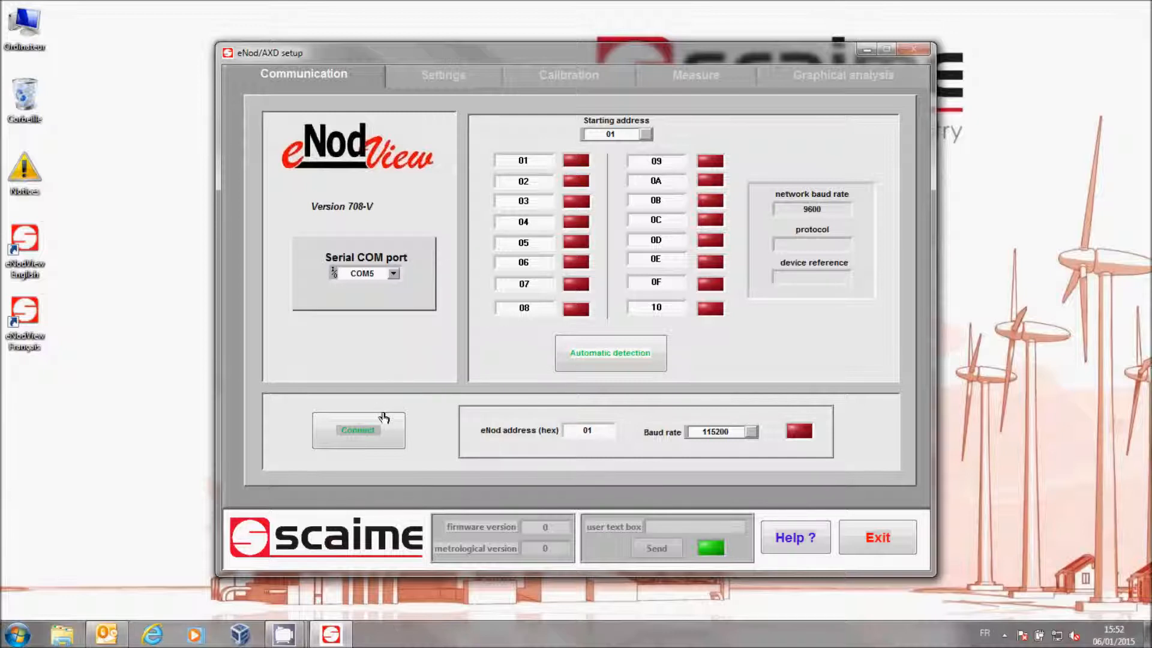
mouse_move(746, 440)
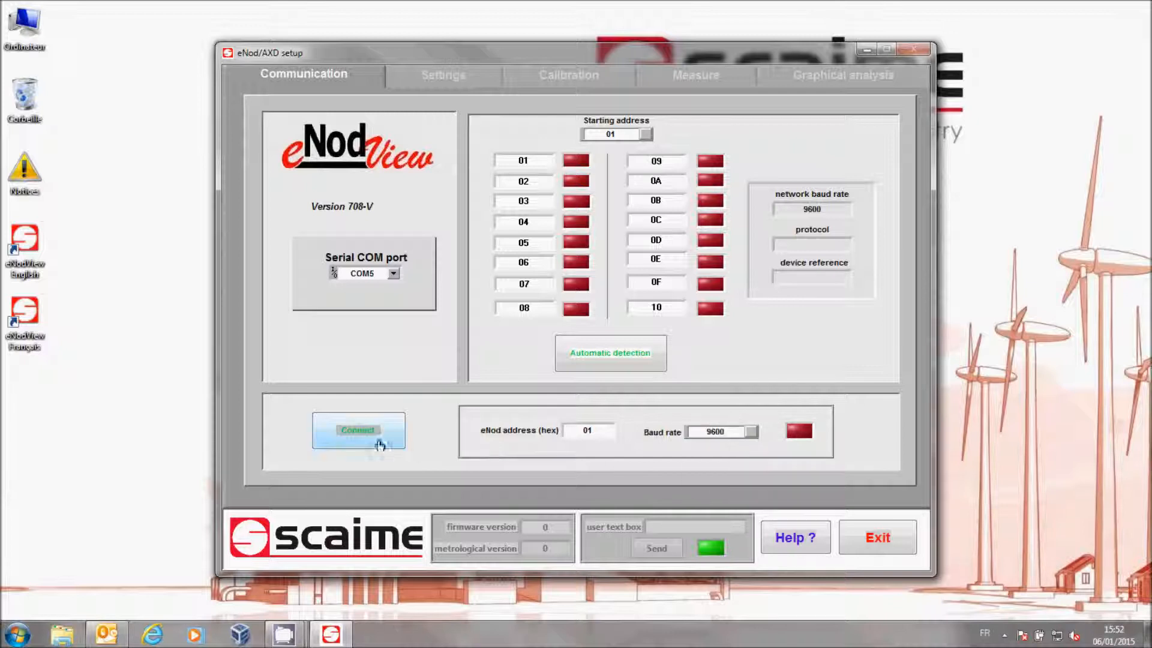
click(359, 430)
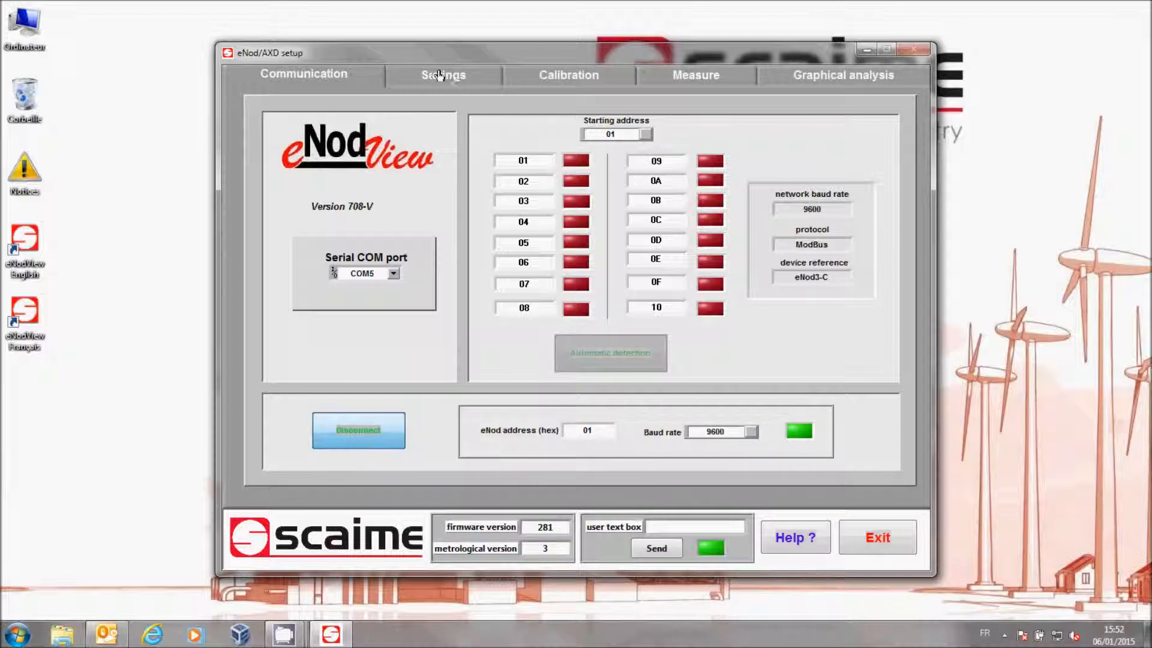
Set the device baud rate to 115200 on the Settings page
click(443, 75)
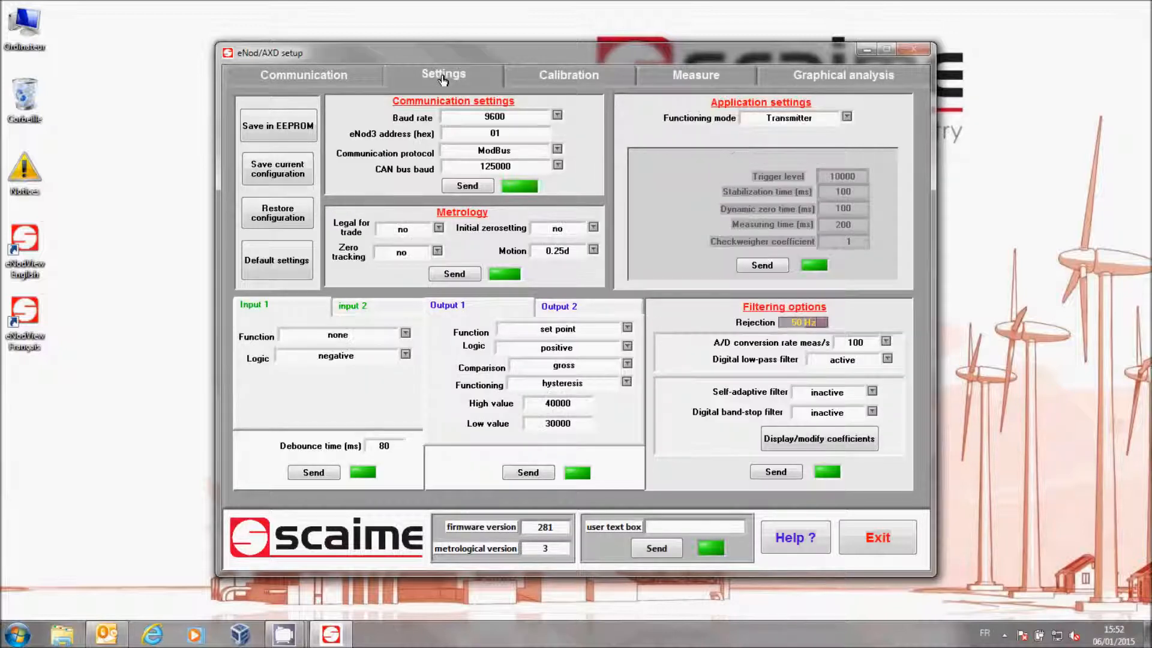
click(467, 186)
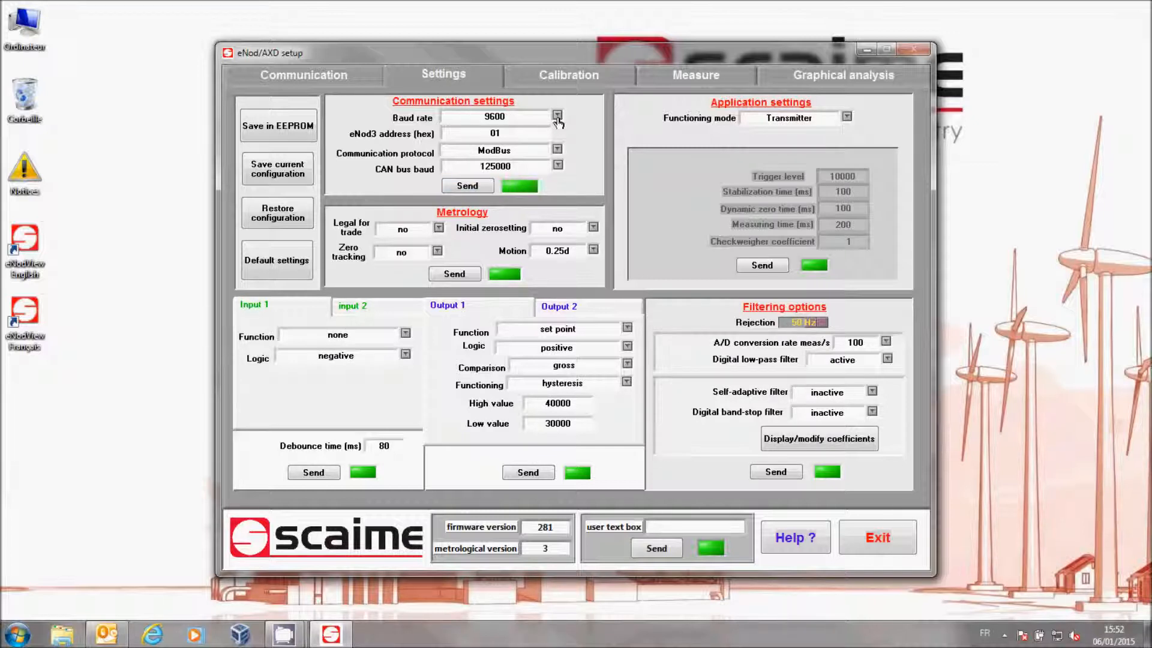
click(556, 117)
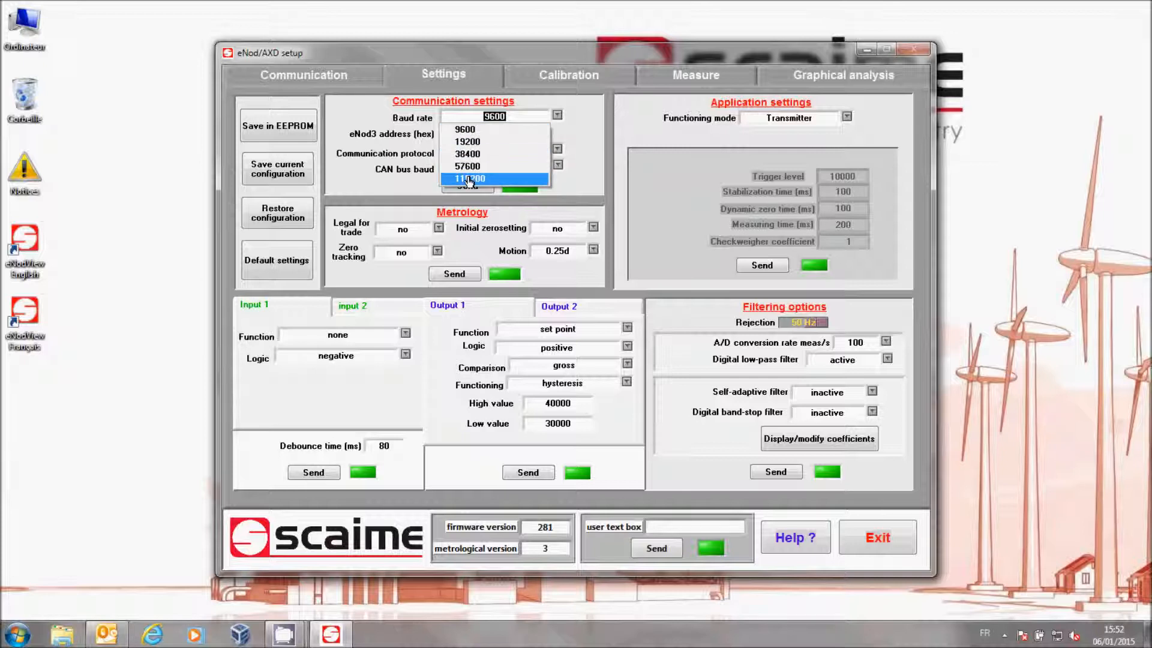
click(468, 179)
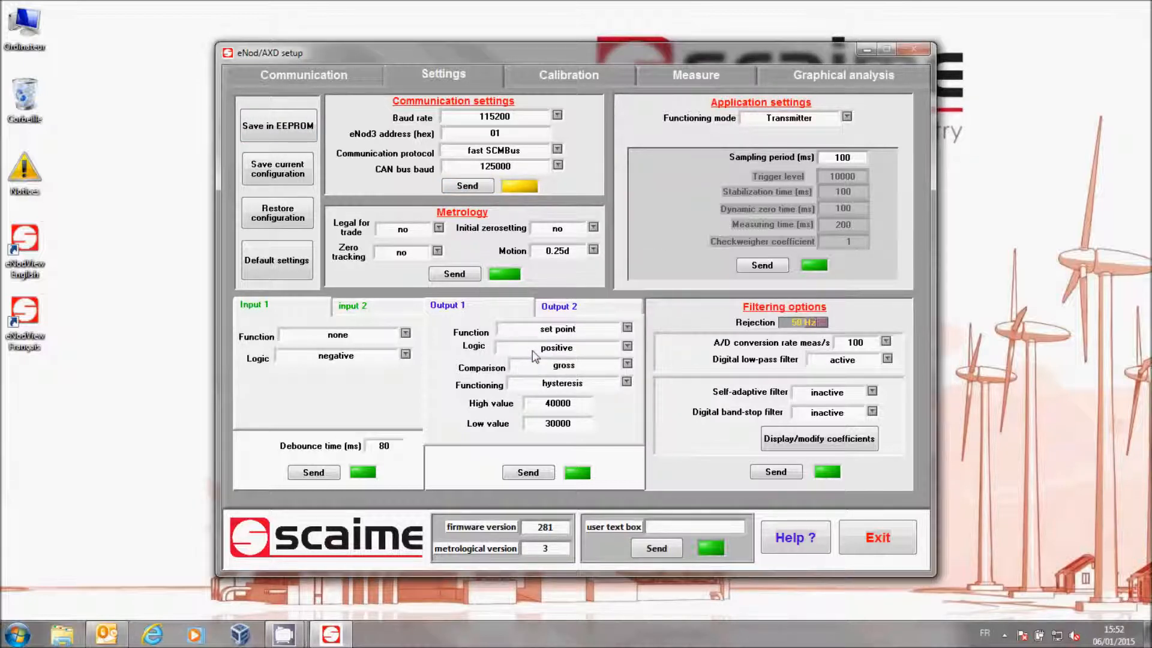
Reconnect to the eNod3-C using address 01 and 115200 baud
click(302, 74)
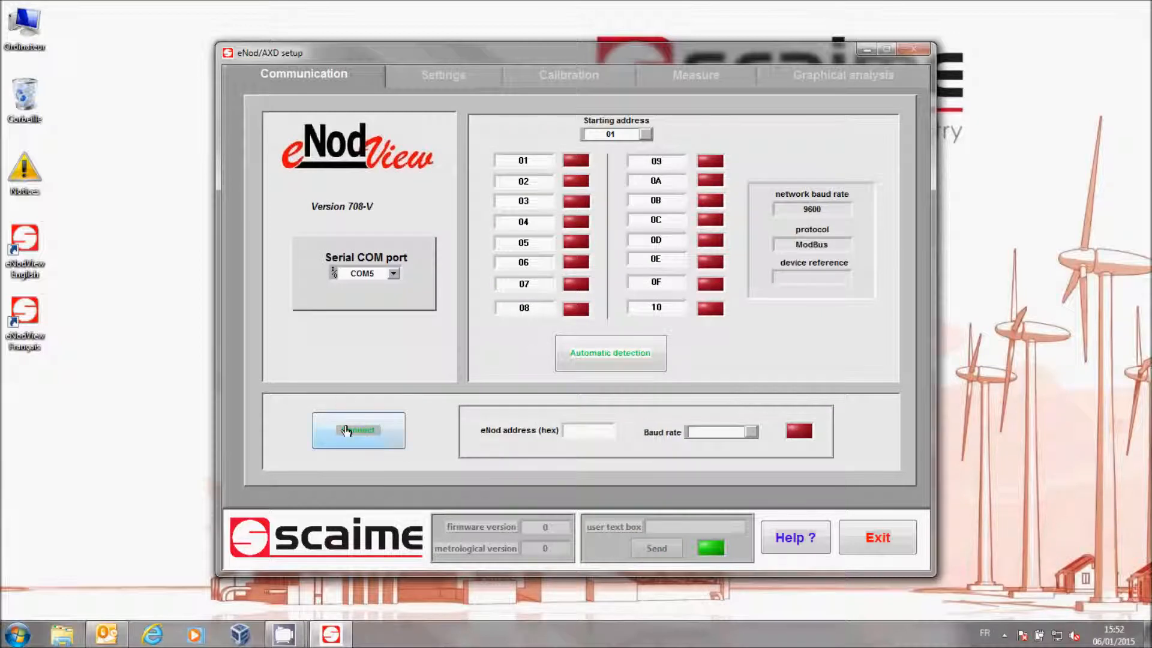
click(359, 429)
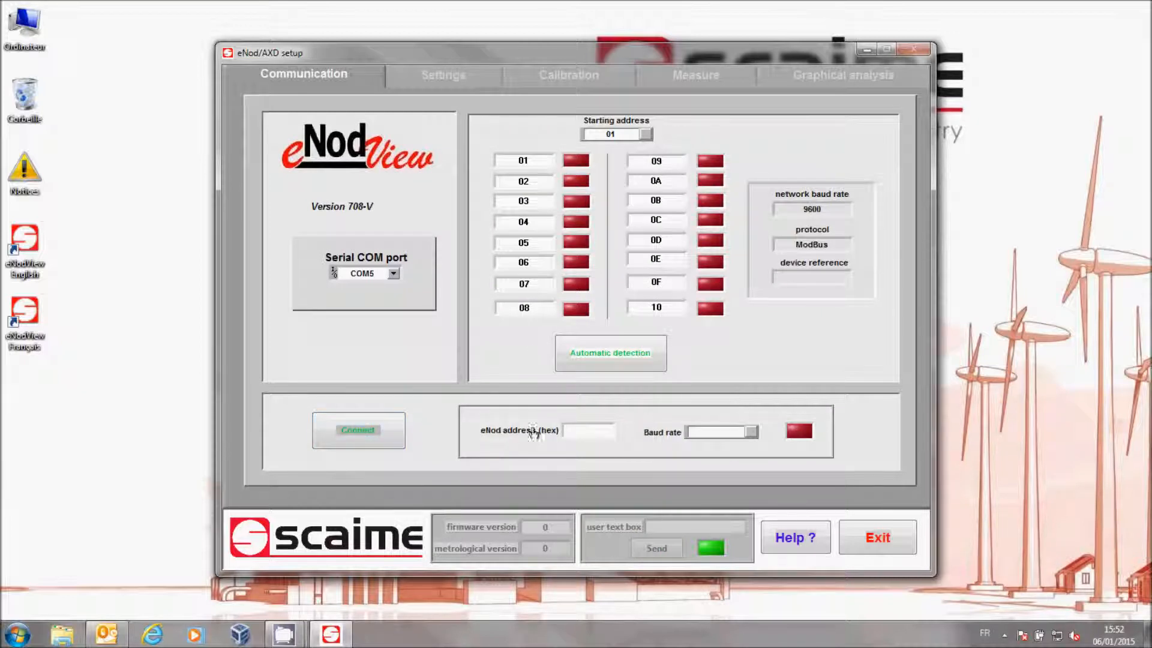
text(01)
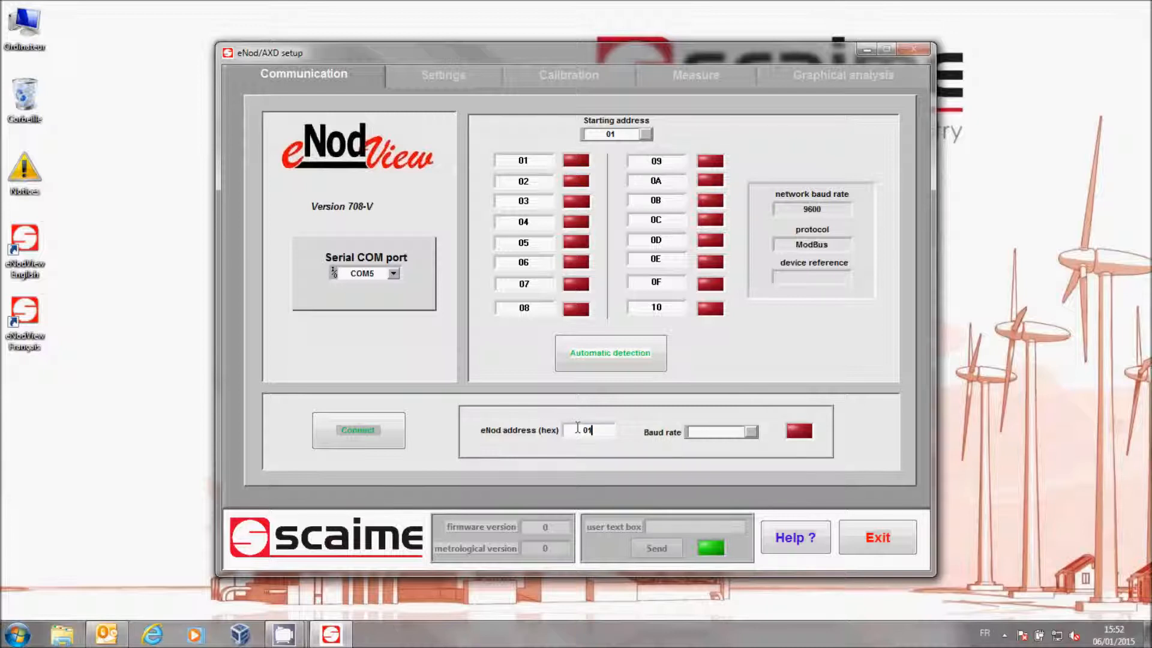
click(750, 431)
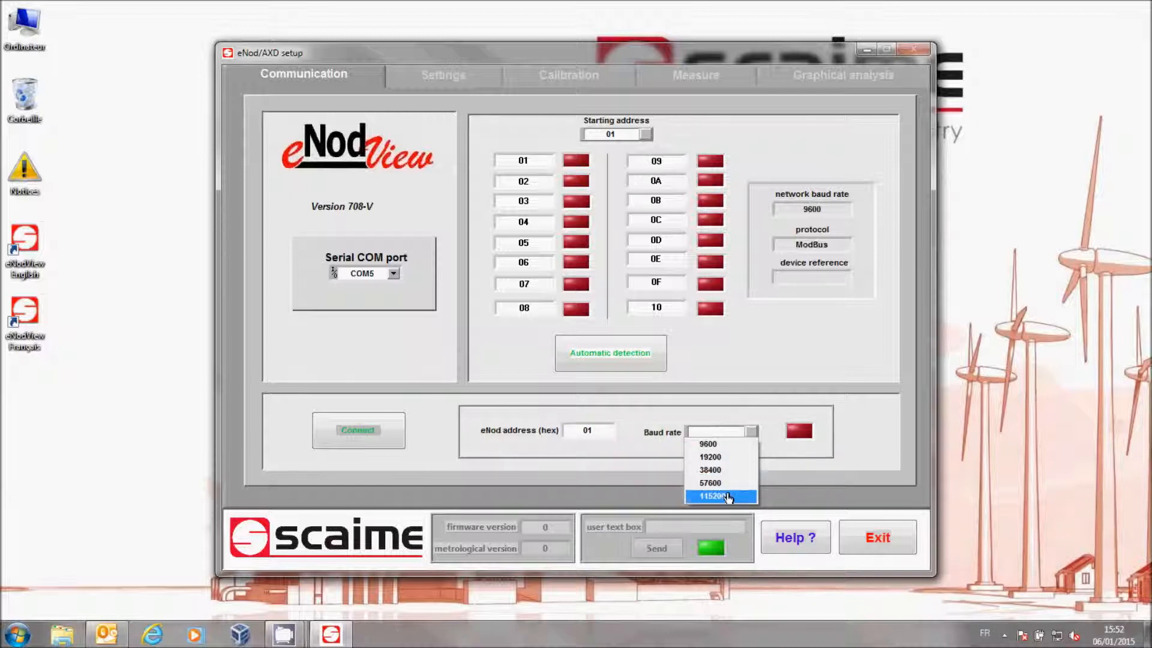
click(720, 496)
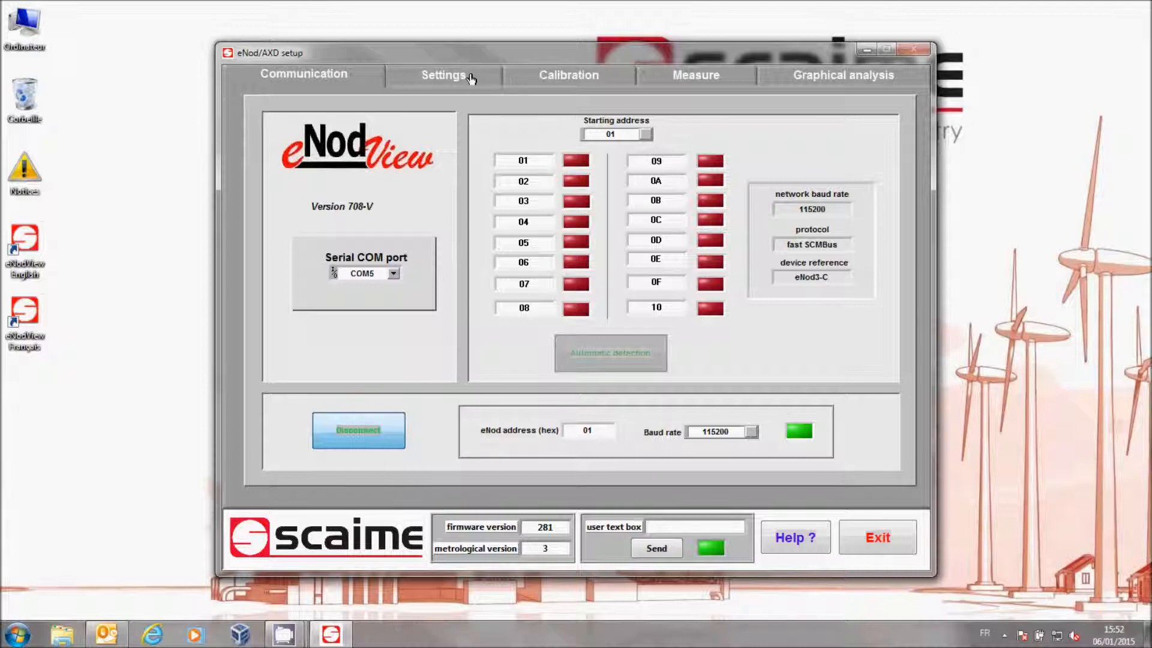
Send a 0 ms sampling period to the device from the Settings page
click(443, 74)
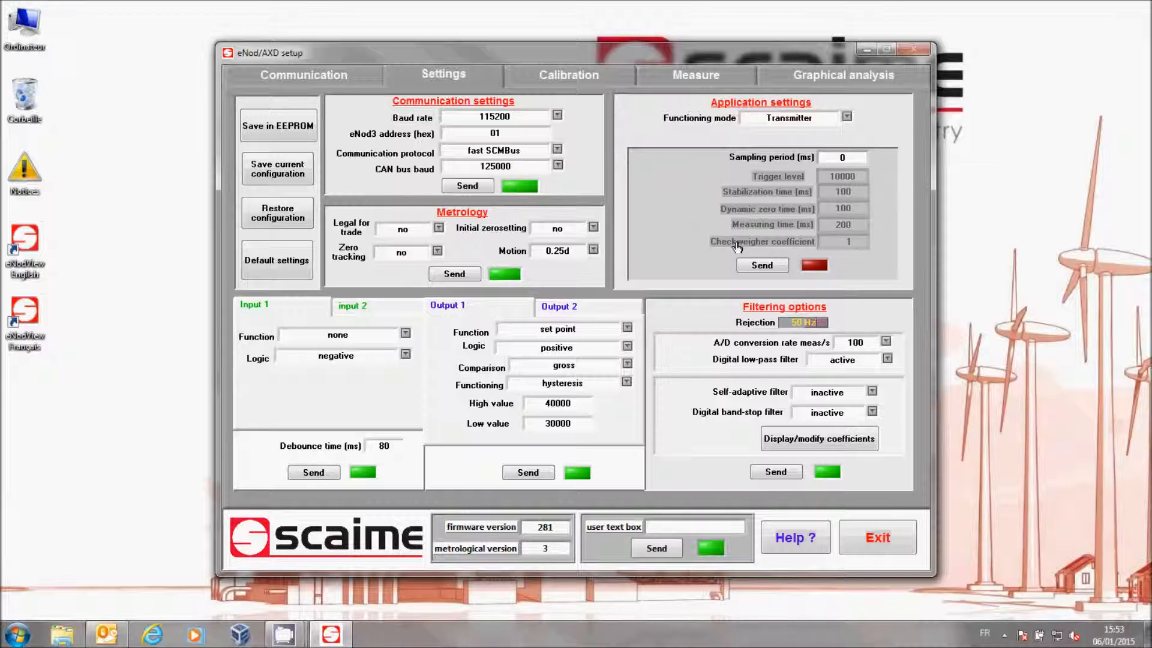
click(761, 265)
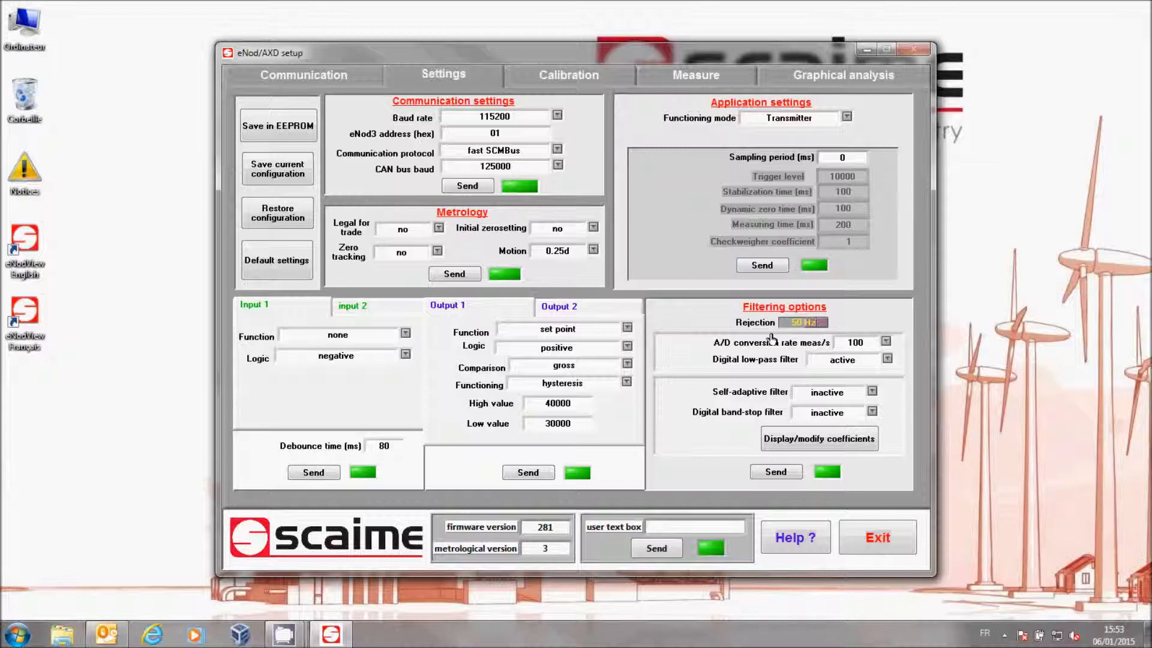
mouse_move(885, 353)
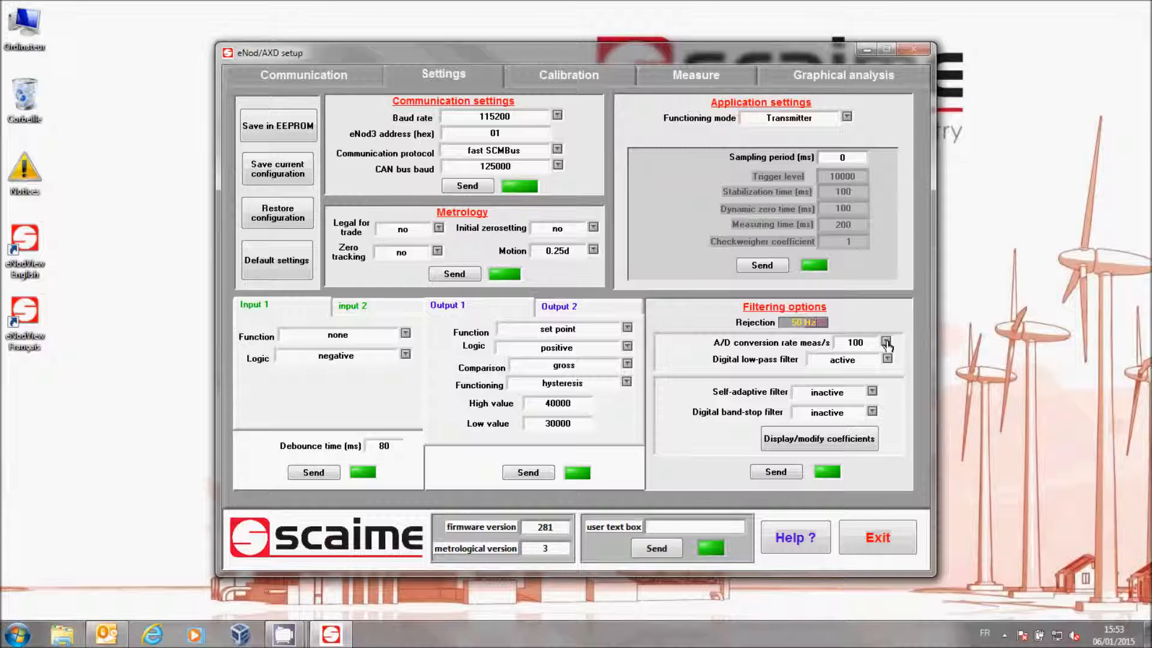
Send filtering options of 800 meas/s with the digital low-pass filter inactive
click(886, 343)
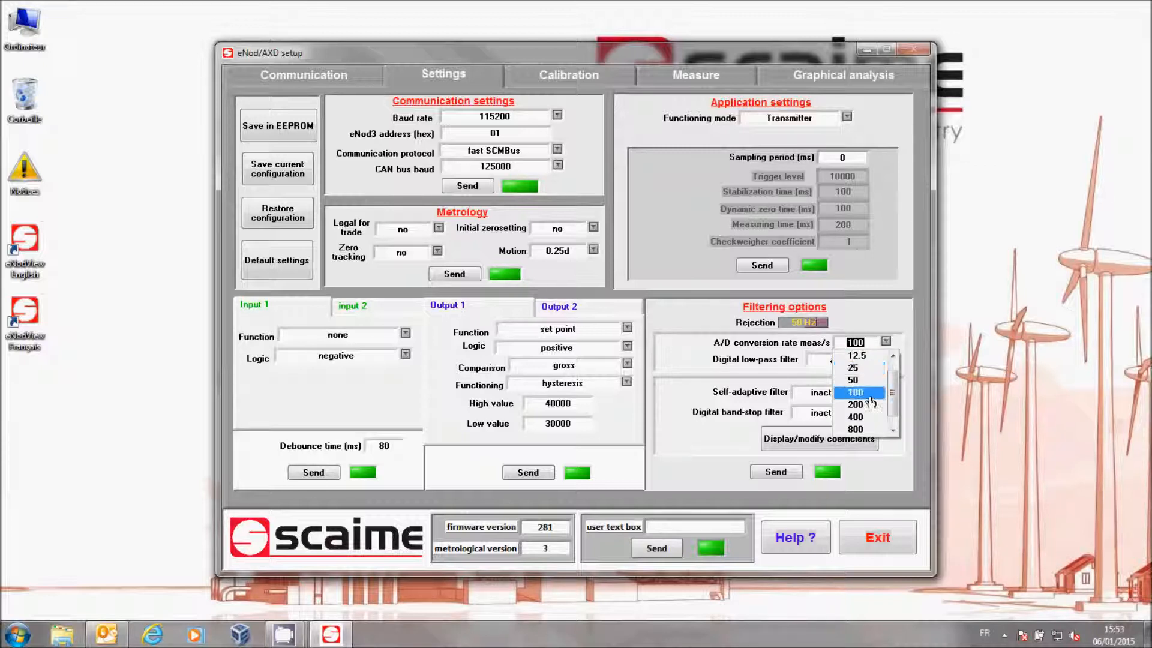
click(855, 428)
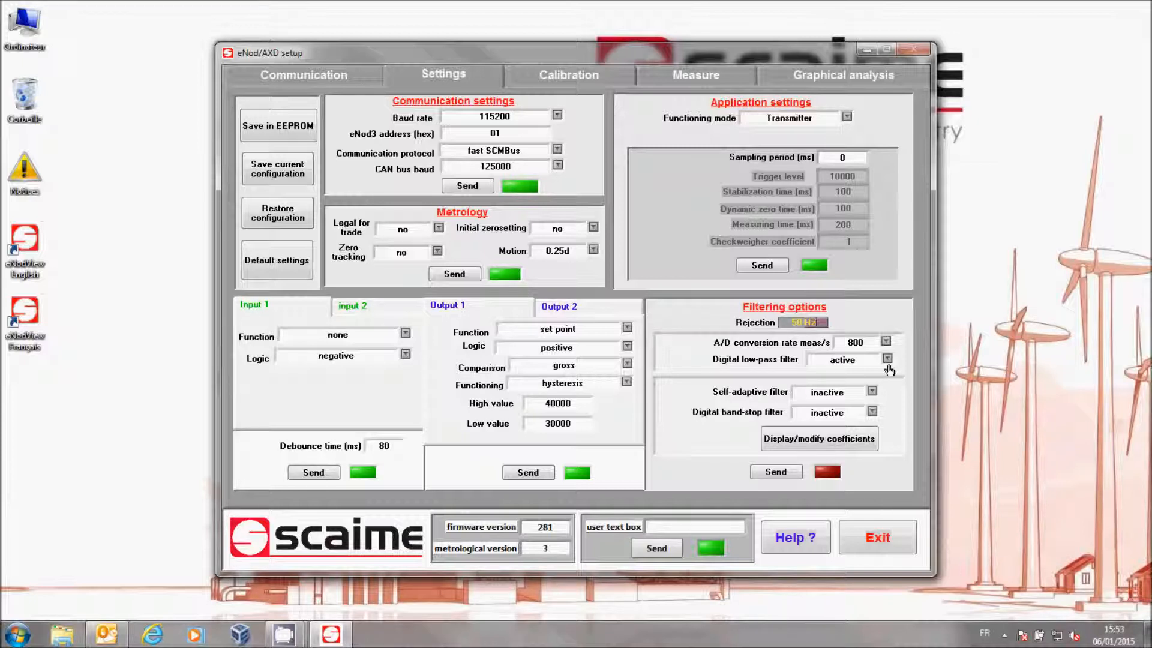
click(886, 359)
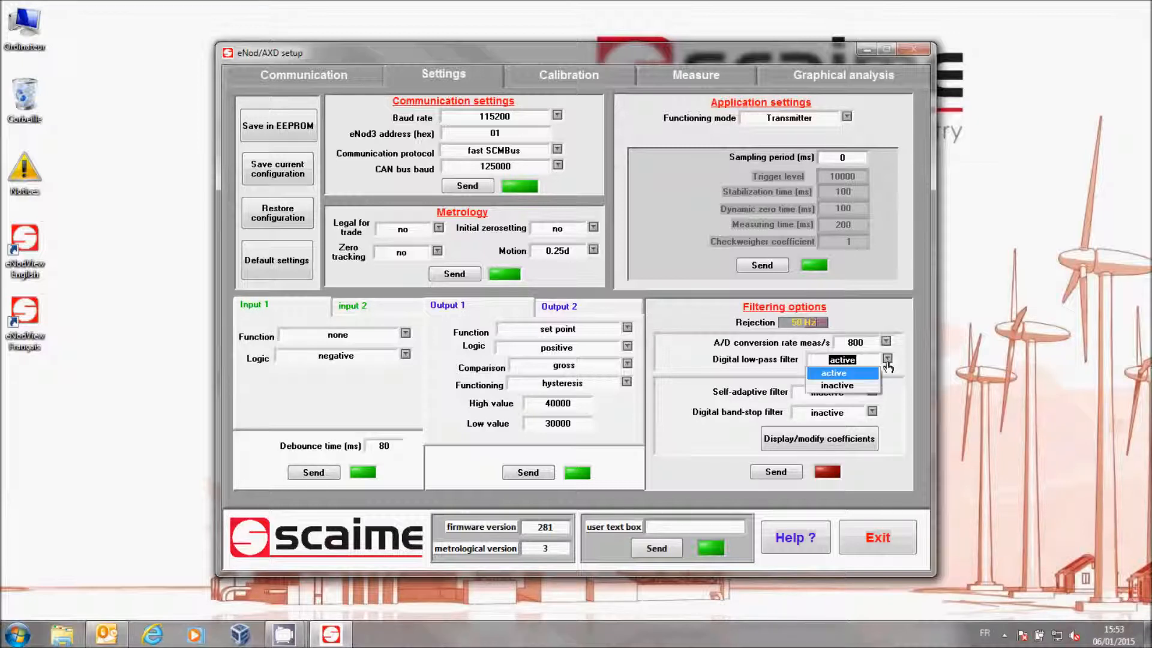
click(837, 385)
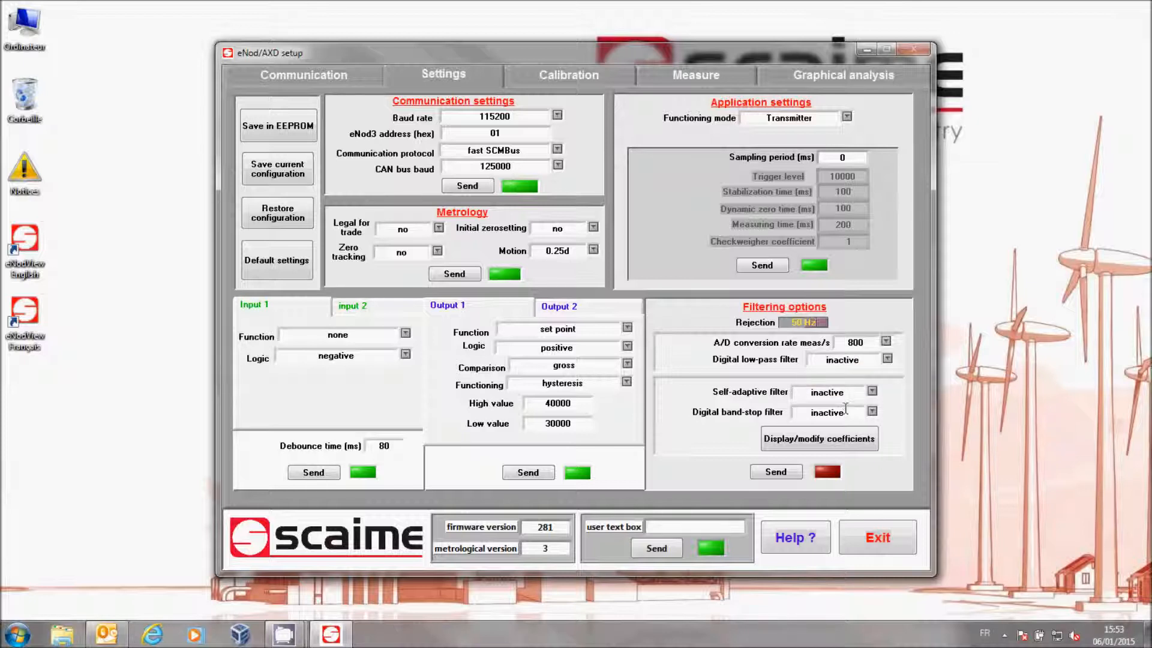
click(775, 471)
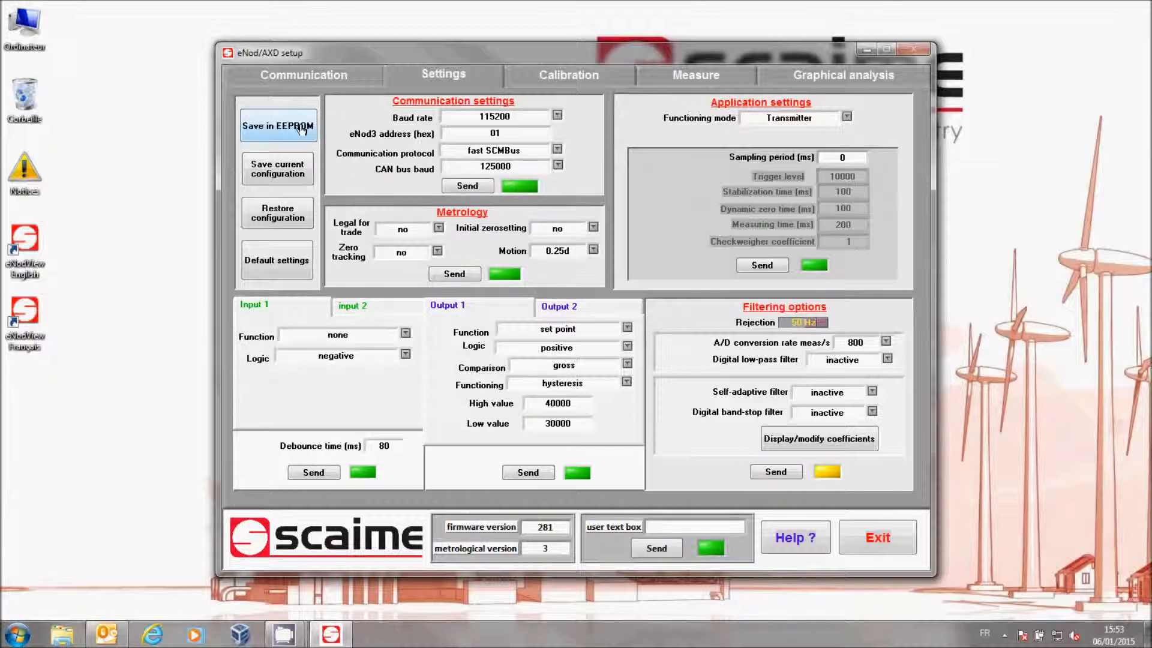
Save the configuration to EEPROM, confirming the reset warning
click(277, 125)
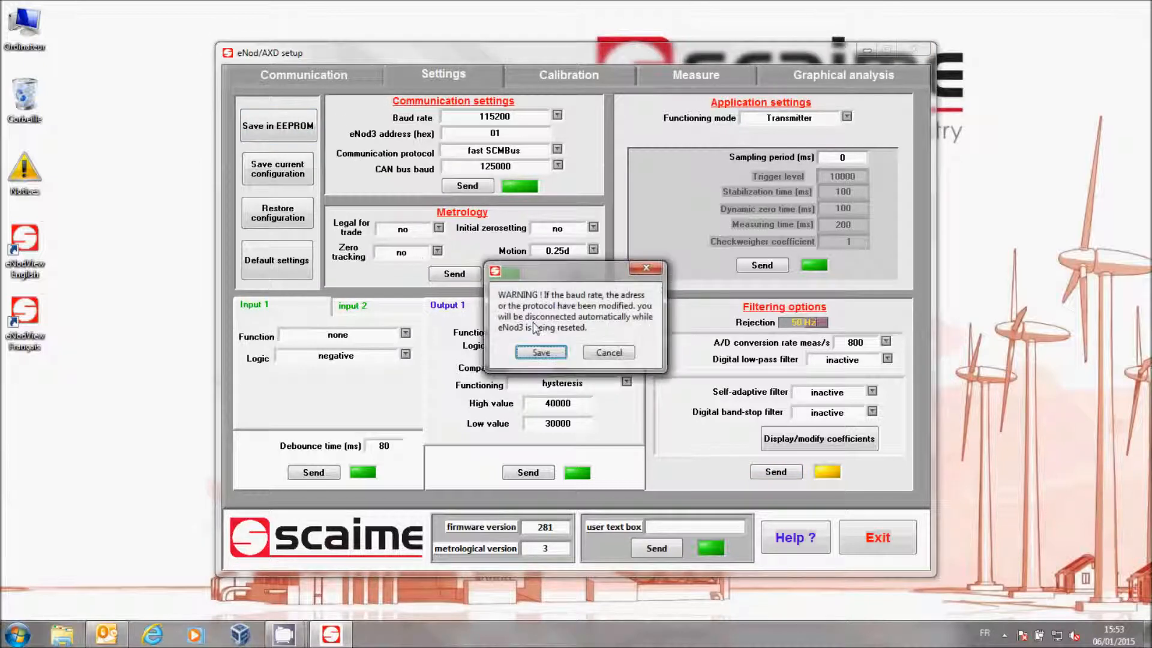
click(541, 352)
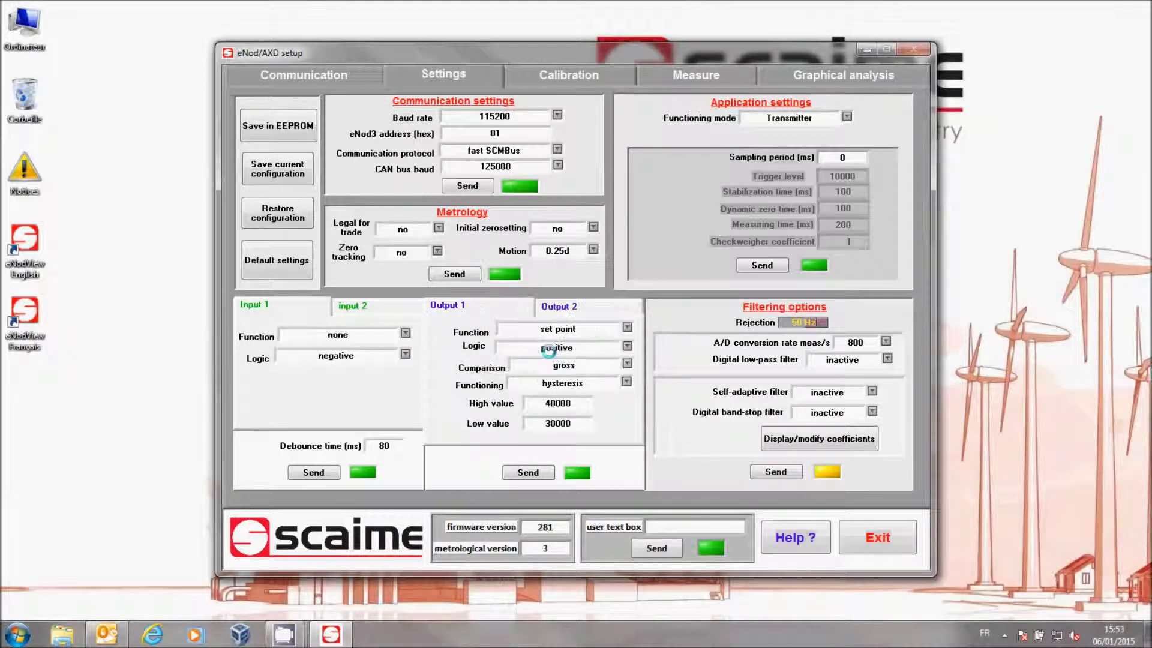
click(774, 472)
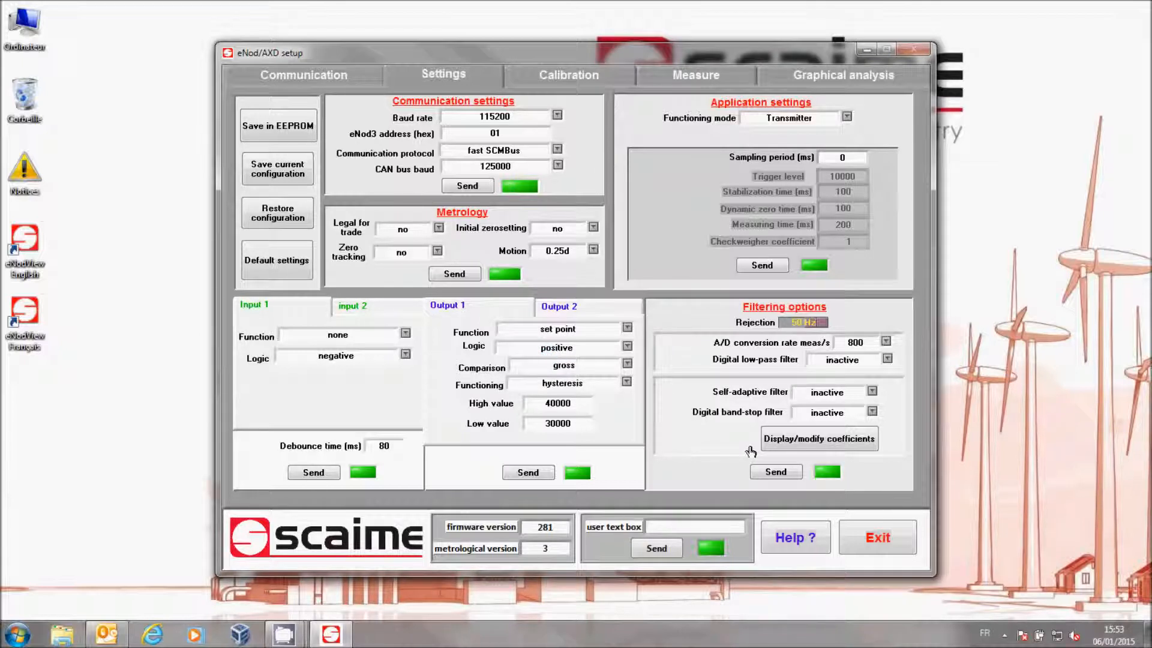
mouse_move(746, 476)
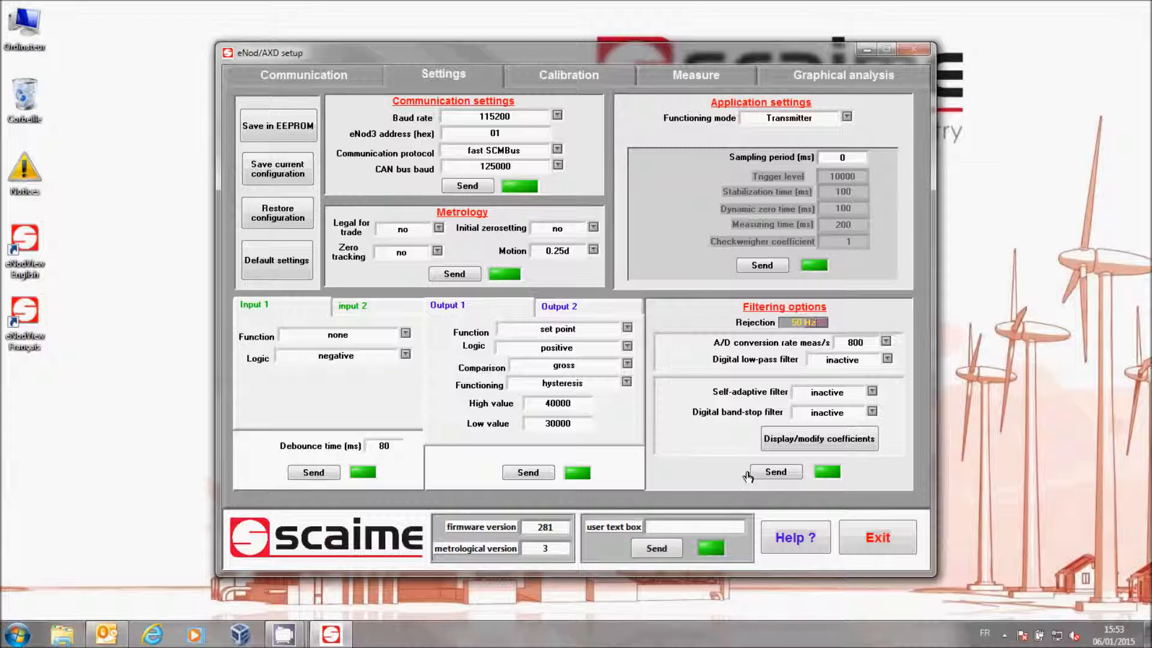
mouse_move(676, 55)
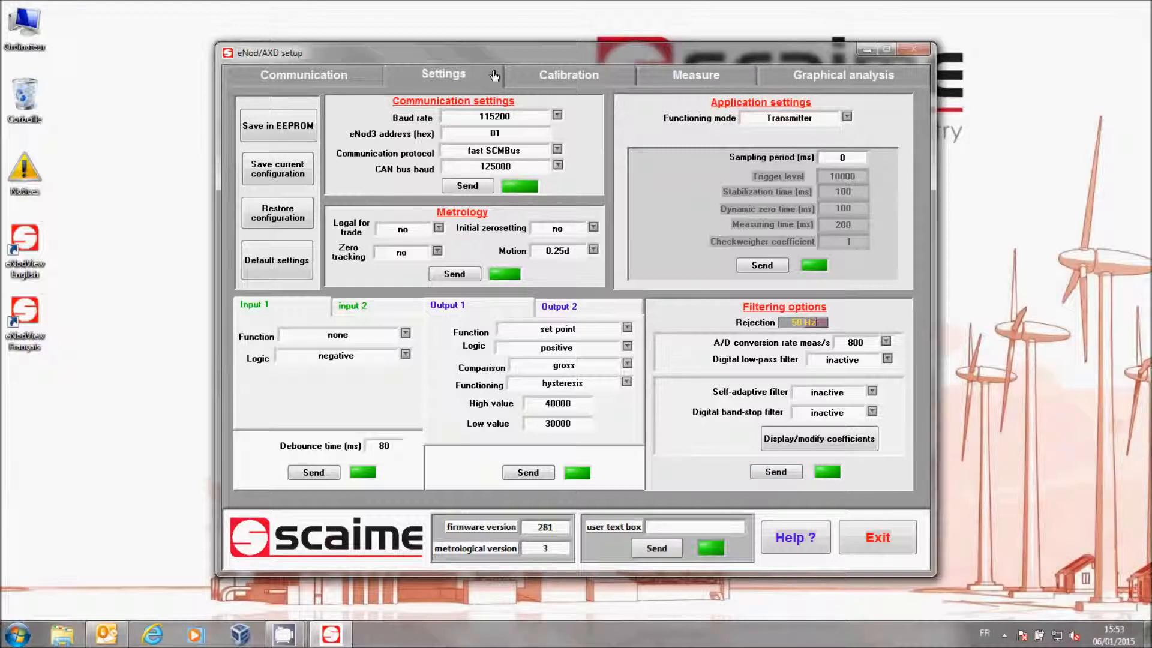
mouse_move(696, 75)
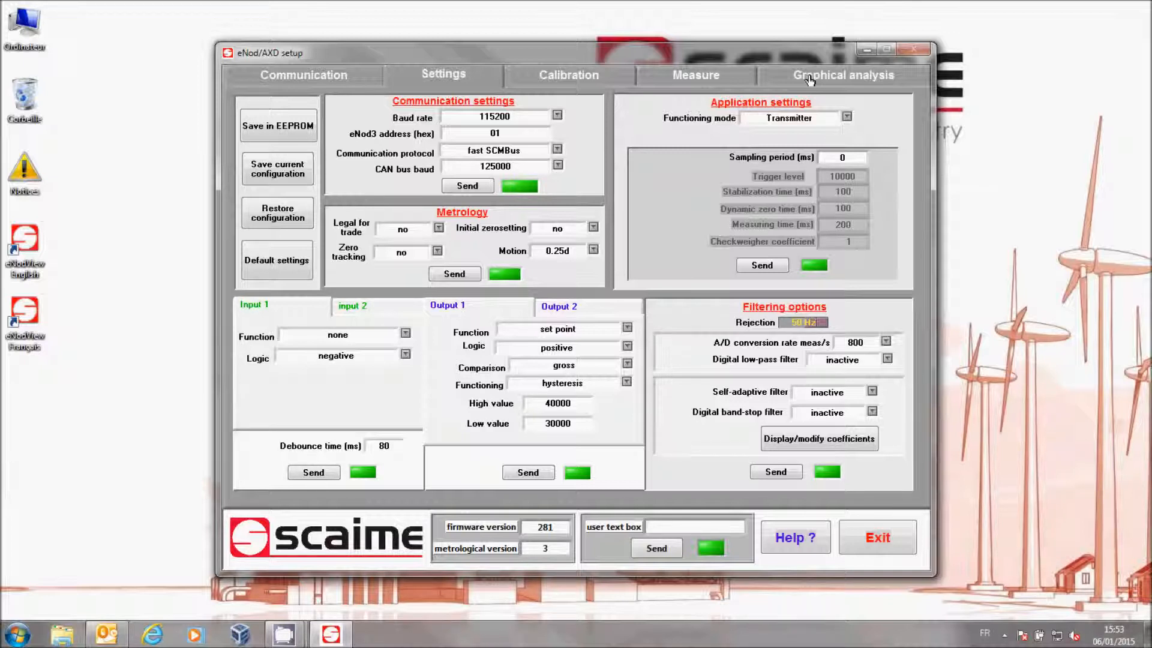
Run a 10 s acquisition triggered by serial command request in Graphical analysis
click(842, 74)
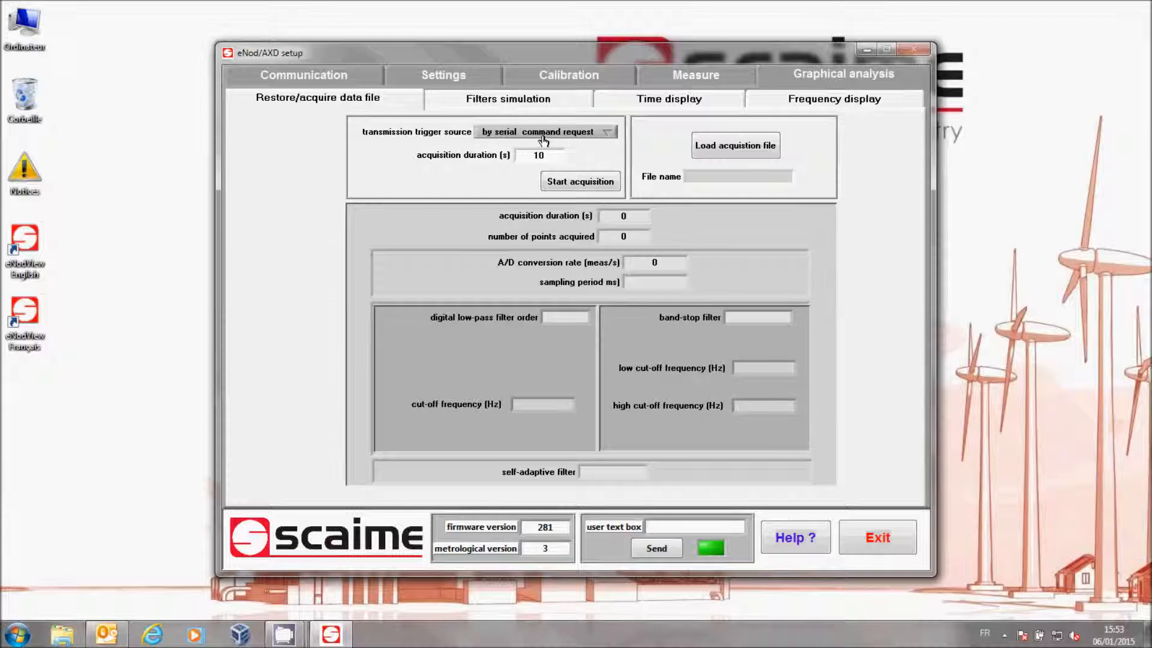
click(543, 131)
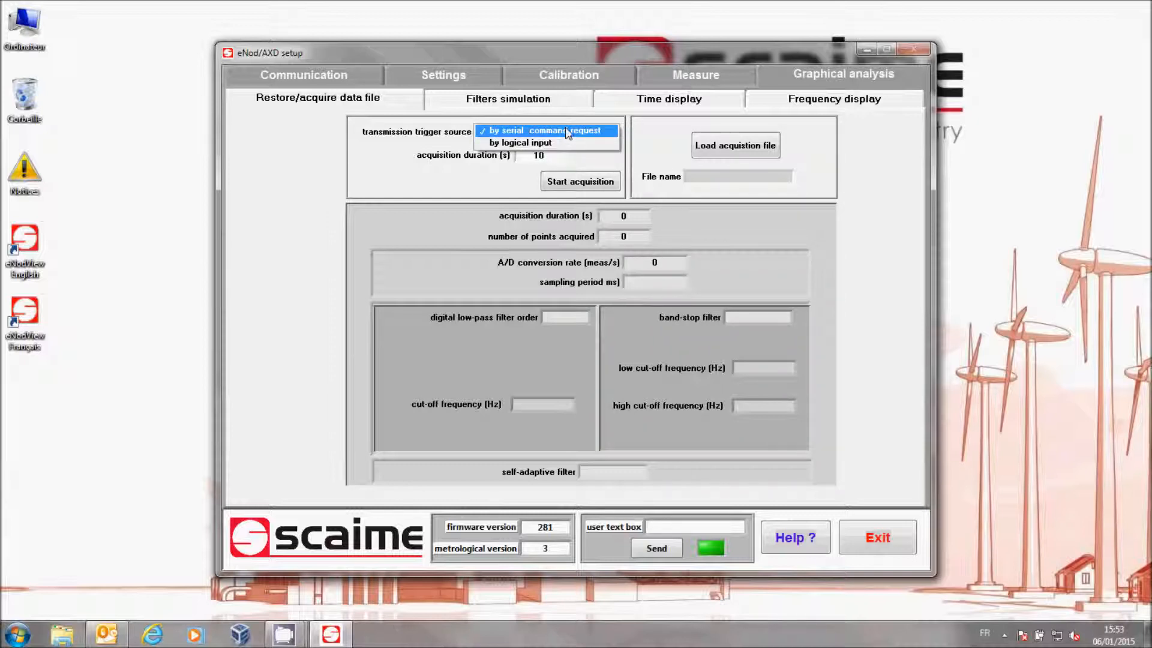
click(545, 130)
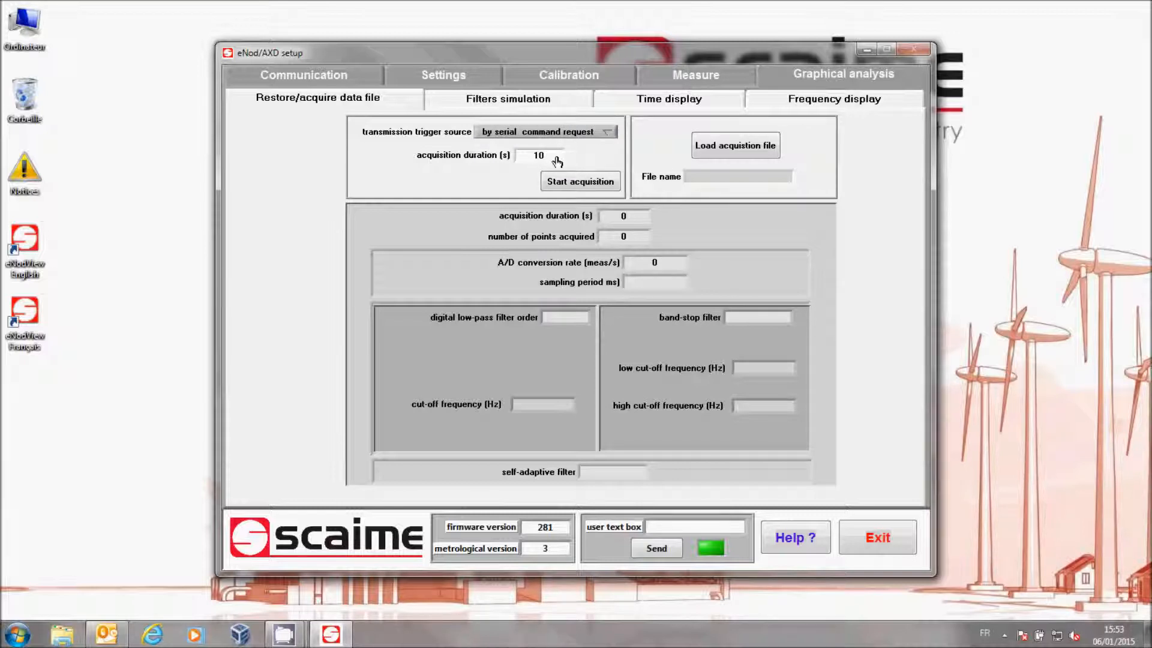
mouse_move(523, 160)
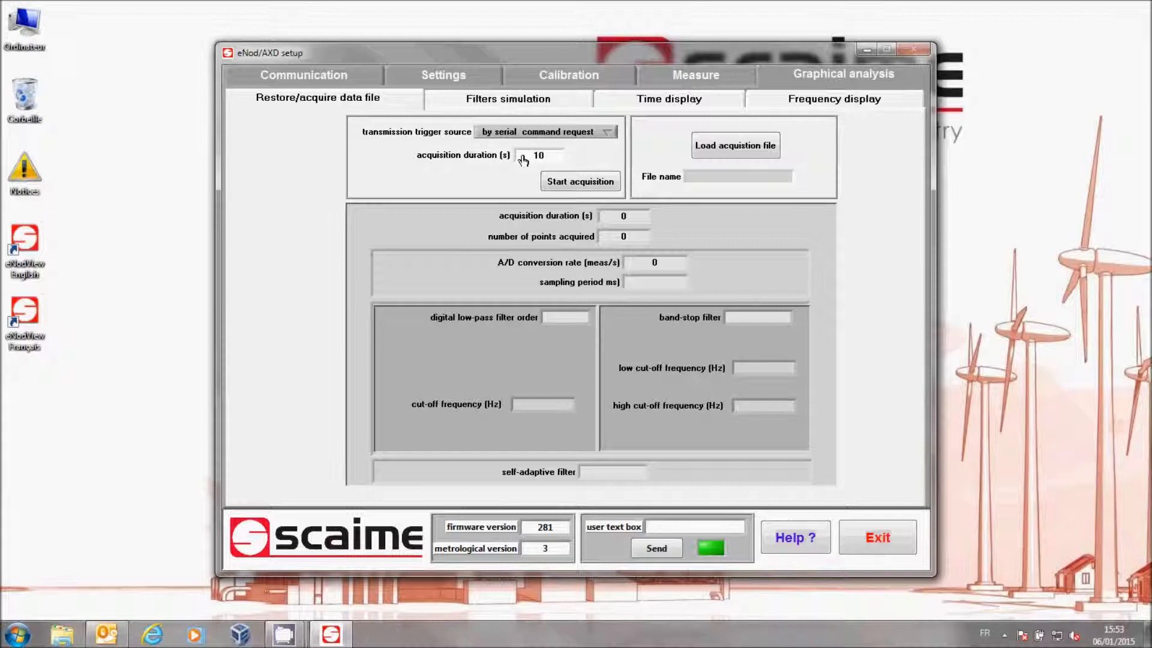
click(580, 181)
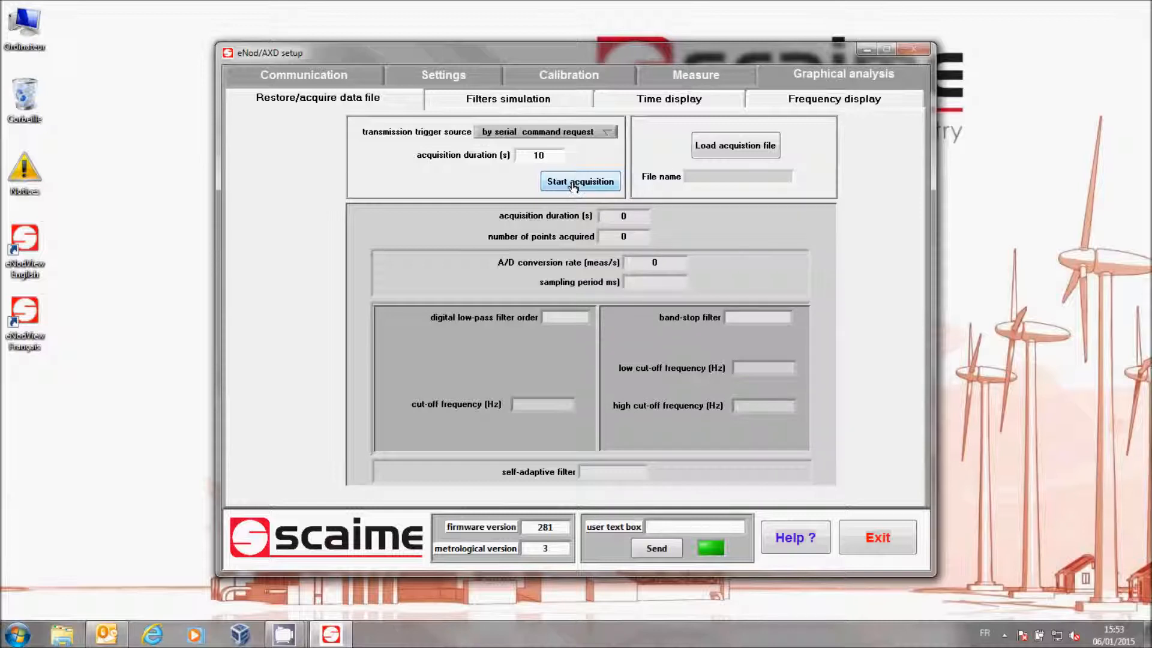
click(579, 181)
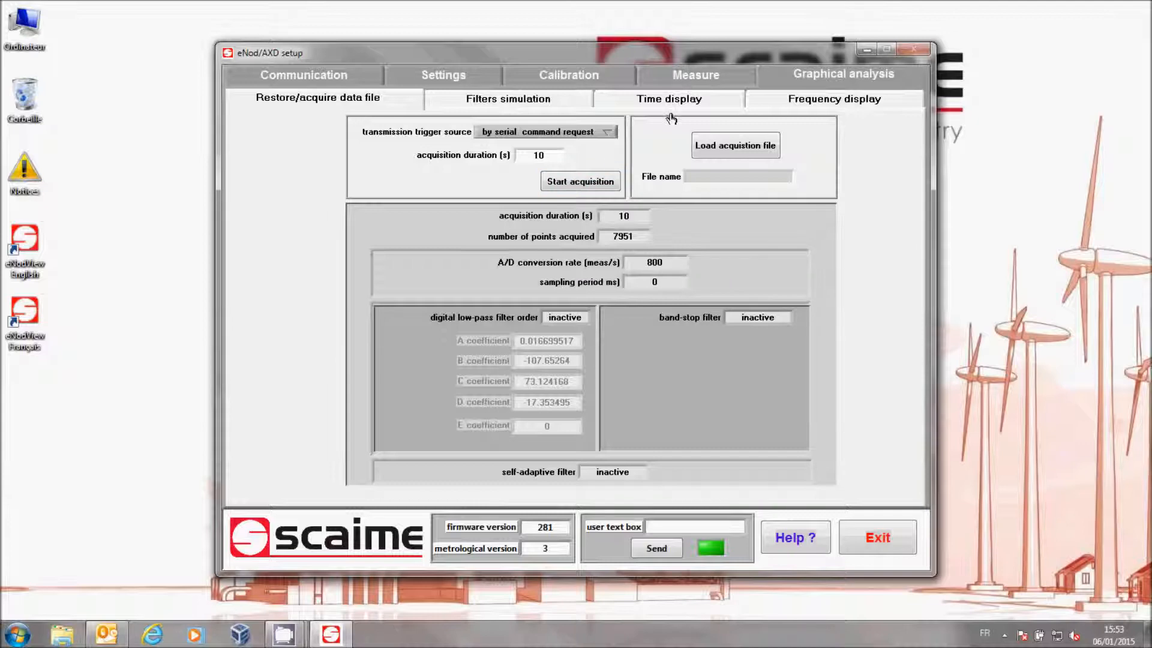
Switch to Time display to plot the 10-second signal with its vibration bursts
click(667, 98)
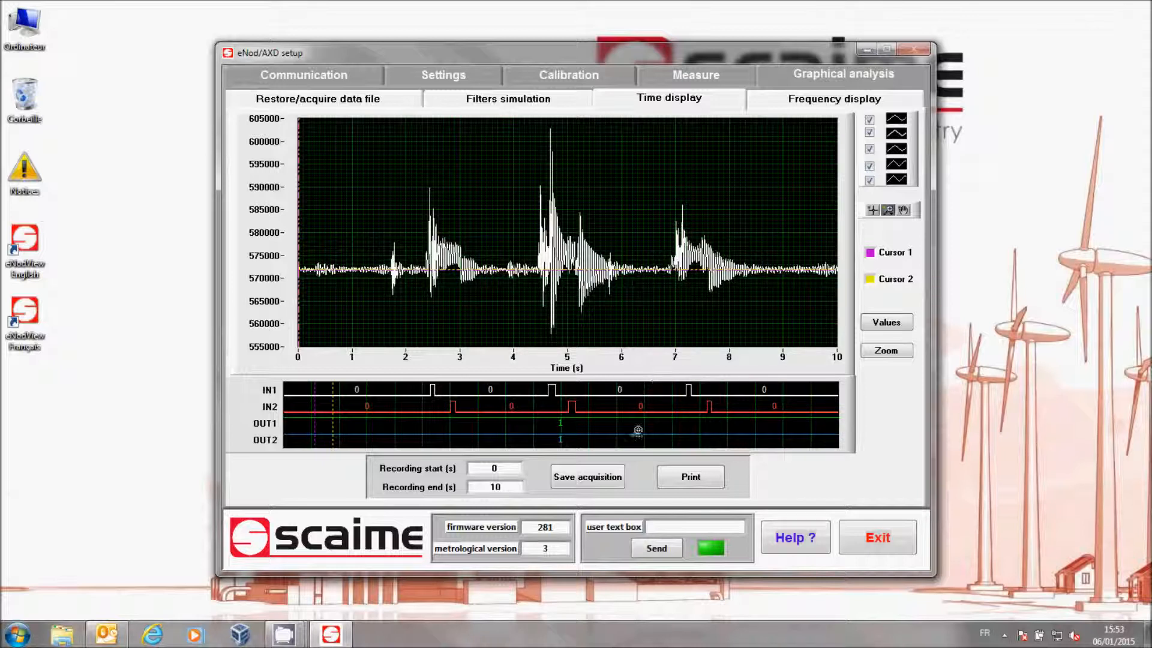
click(587, 476)
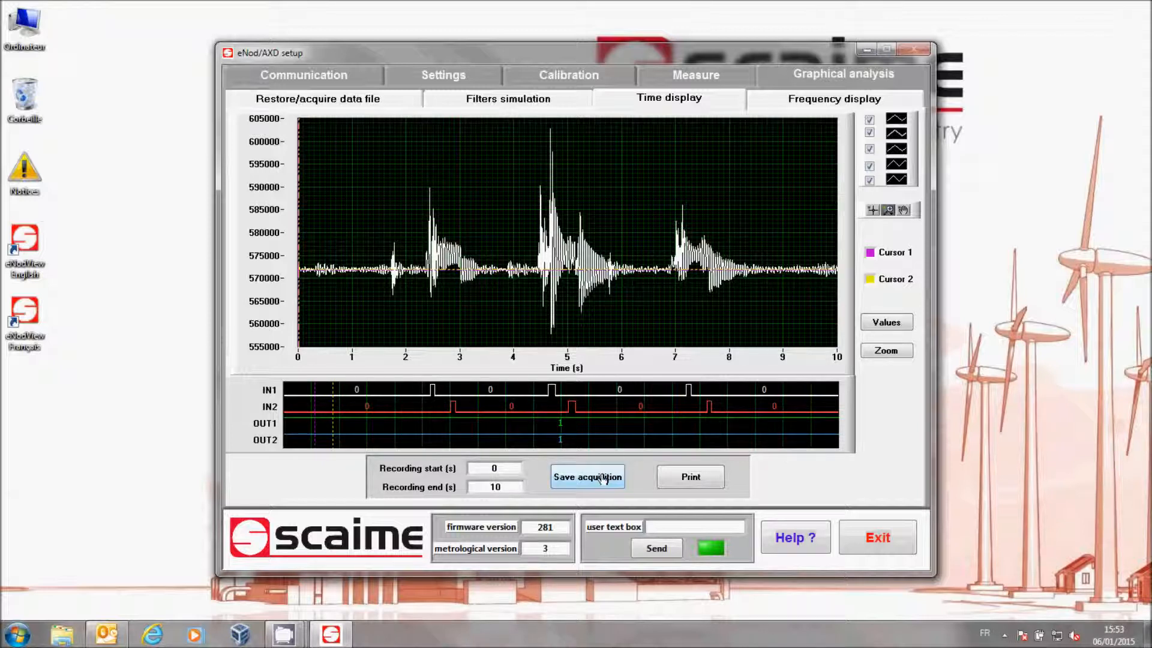
mouse_move(599, 485)
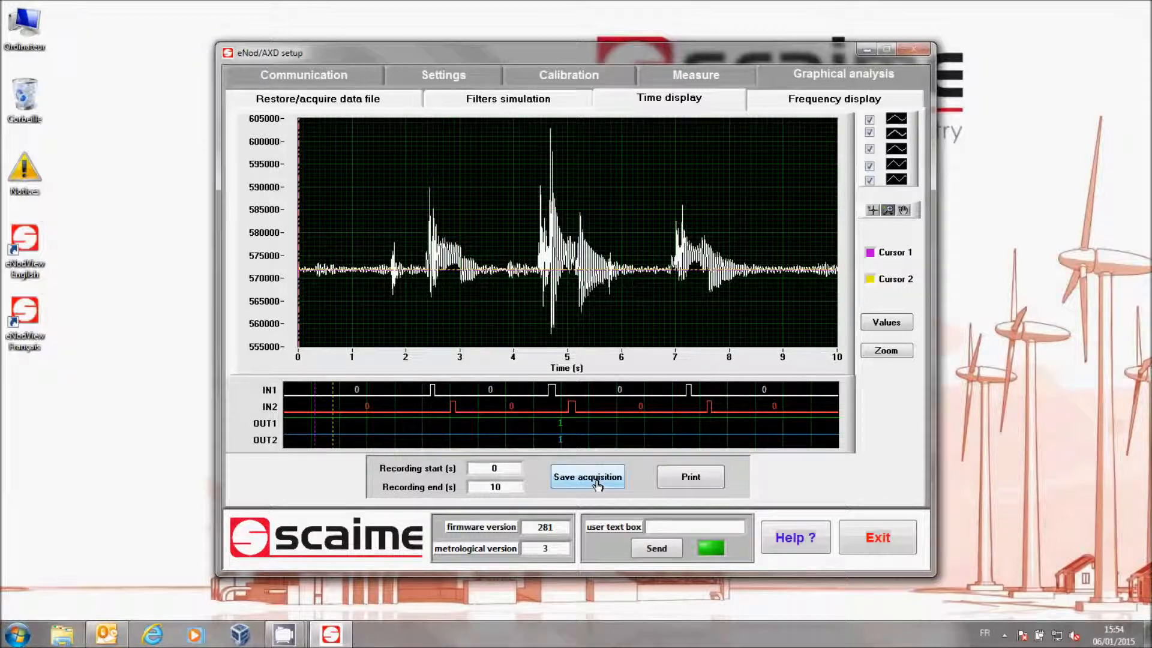
Store the acquisition as a Text-type file named run1
click(586, 477)
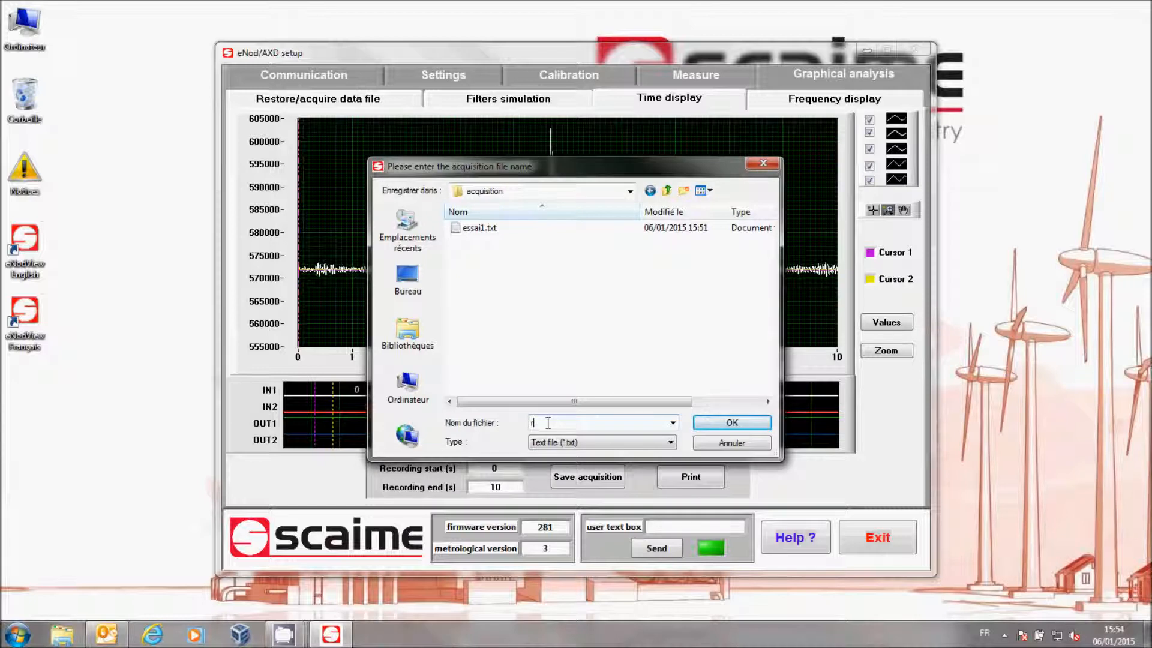
text(un10)
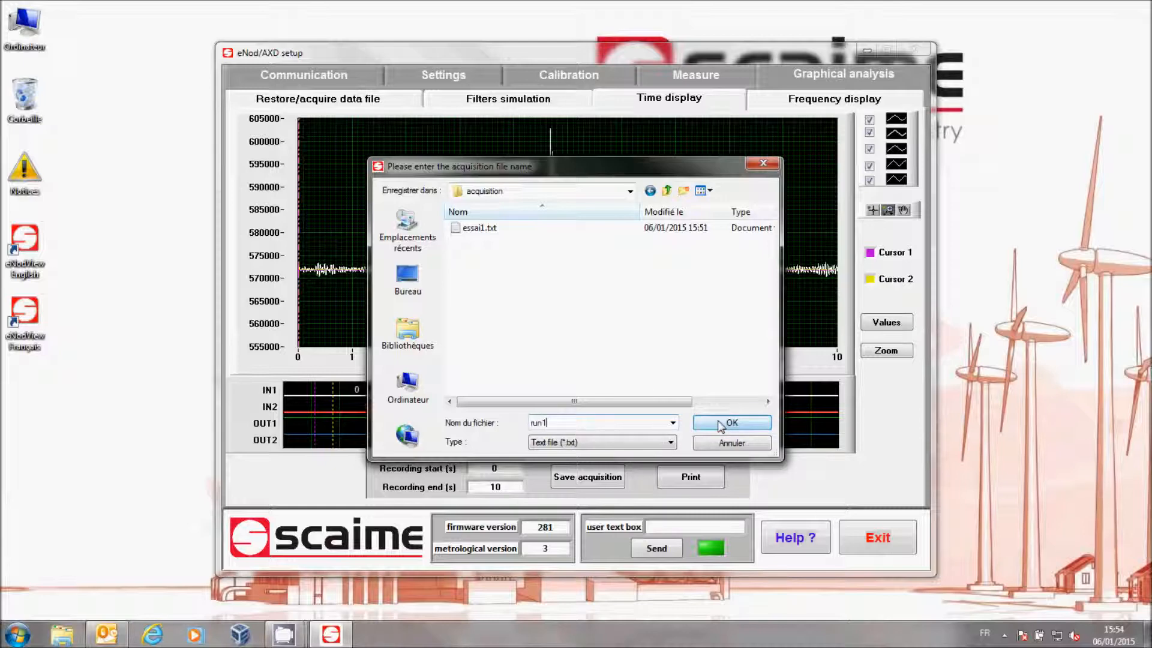
click(732, 422)
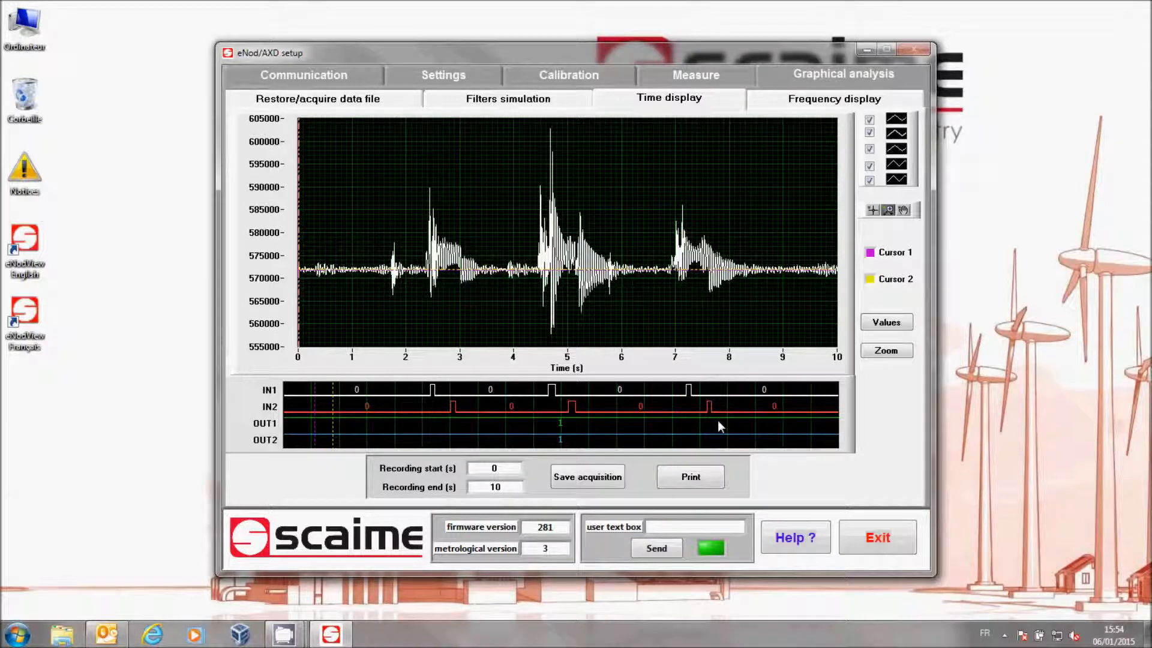